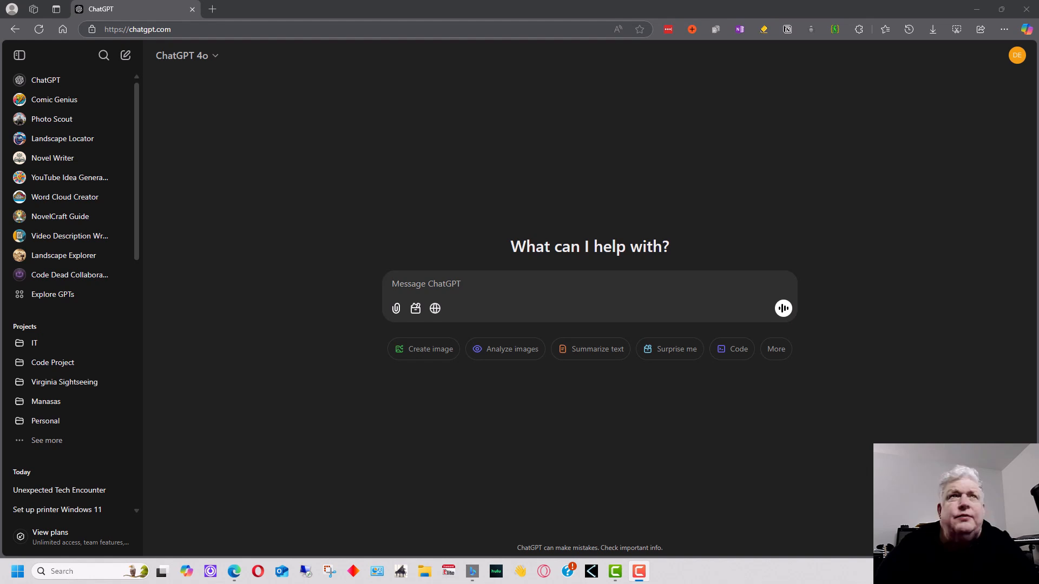
mouse_move(903, 137)
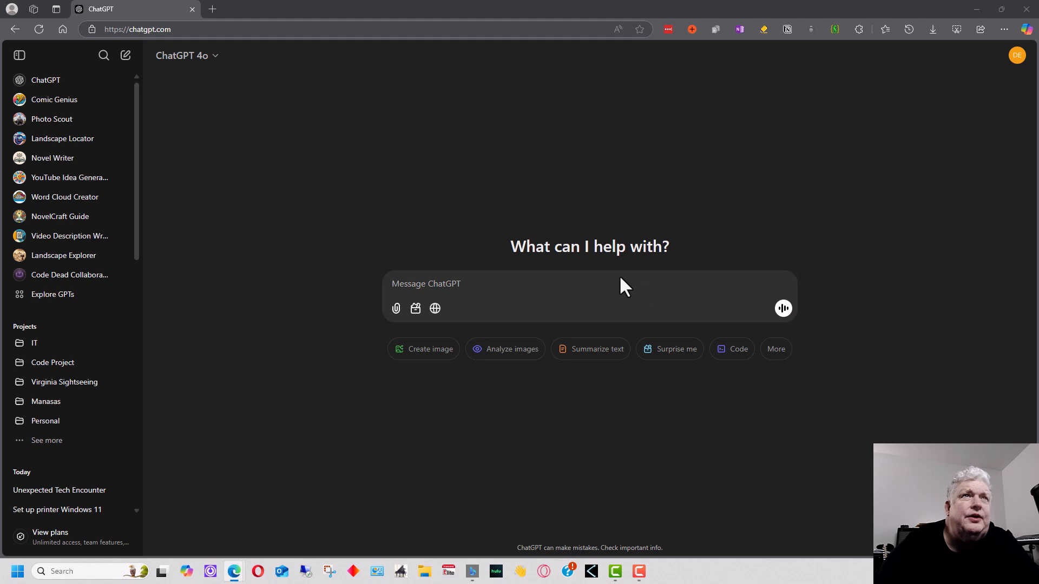
Ask how to change screen resolution on Windows 11, then briefly open and close Display settings
text(How do I change screen resolution on Windows 11?)
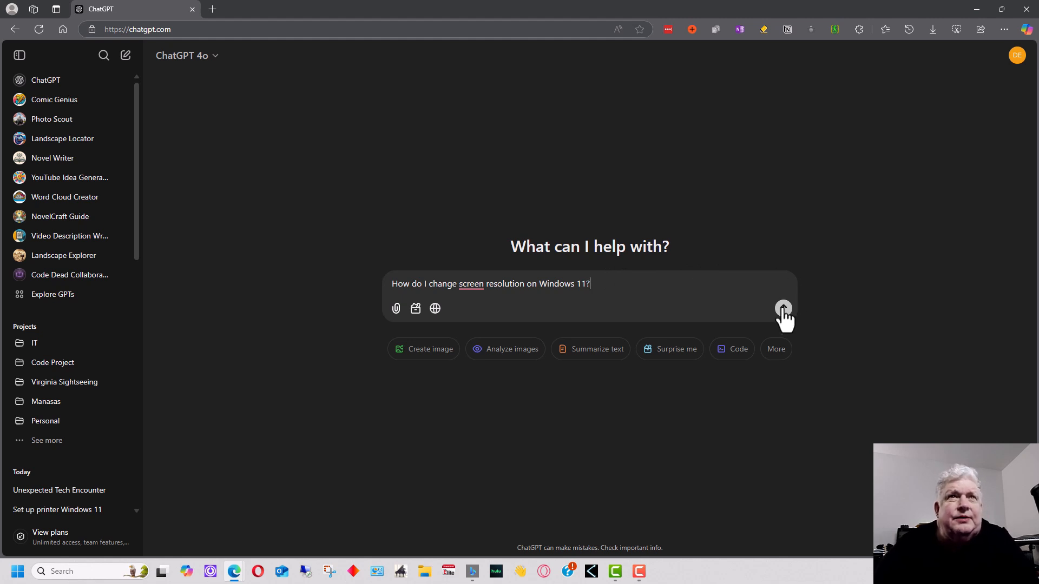
click(783, 309)
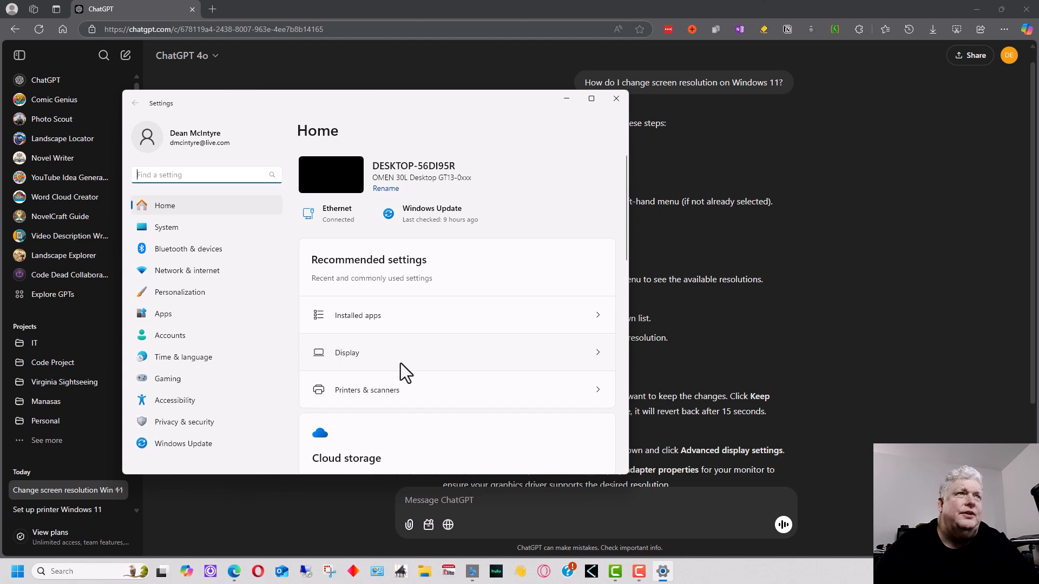
click(346, 352)
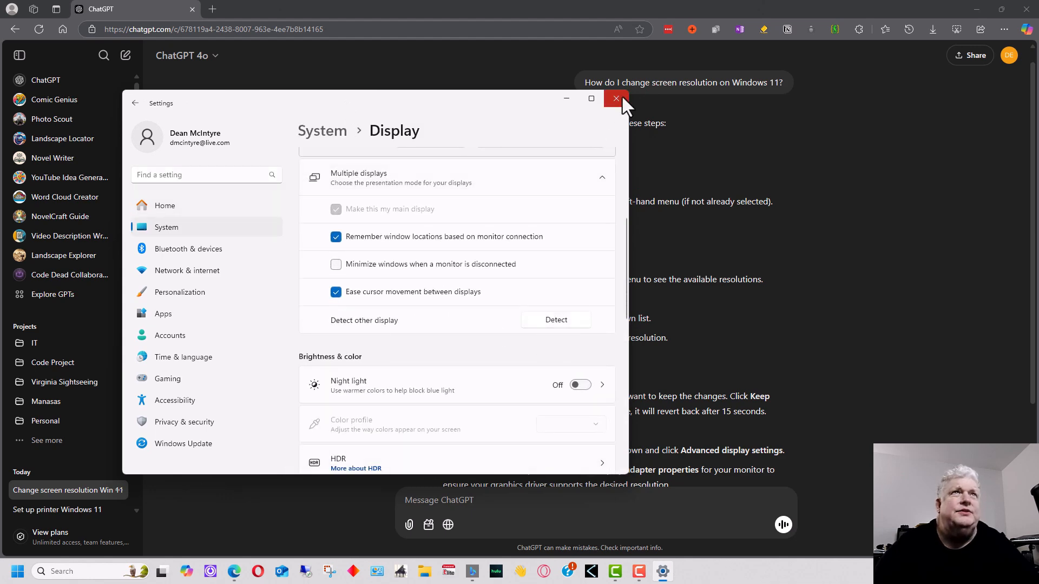
click(615, 98)
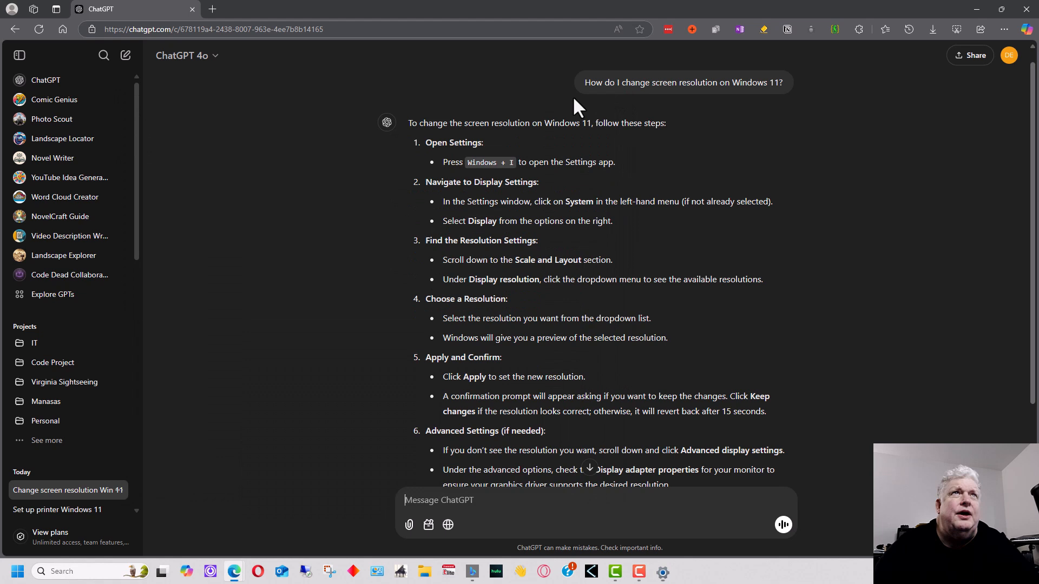
mouse_move(903, 177)
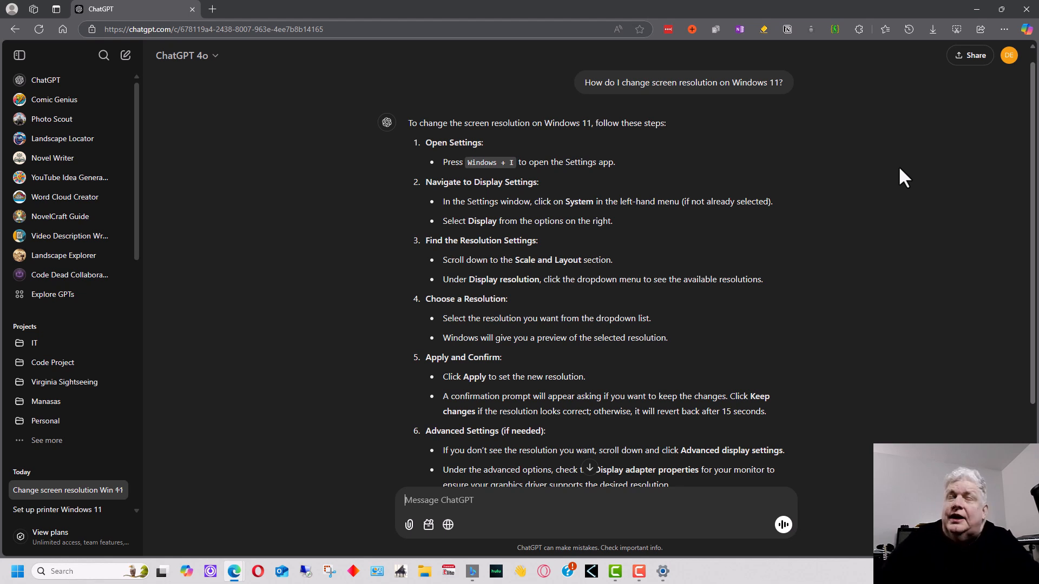
mouse_move(900, 177)
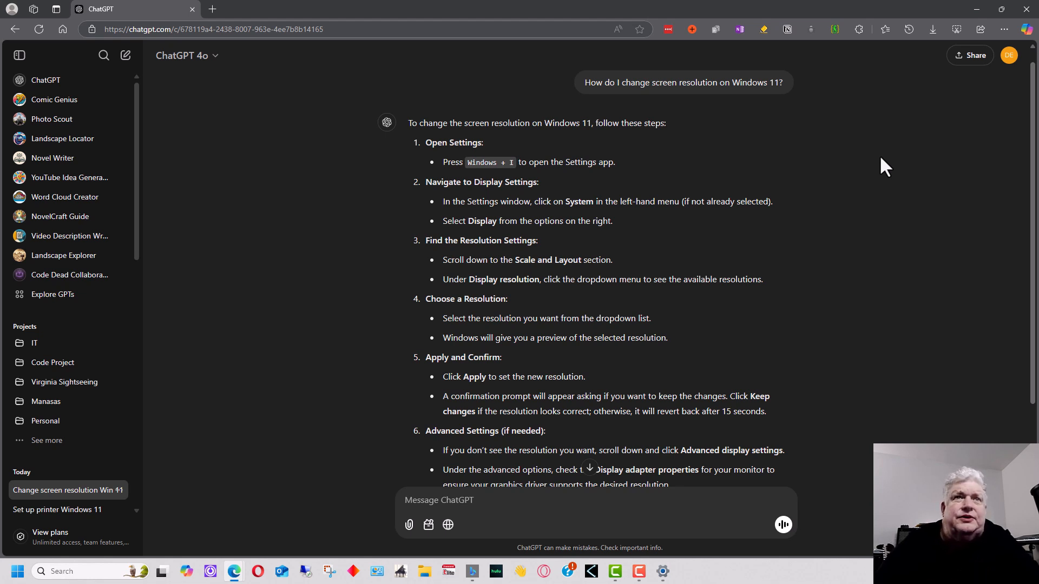
scroll(down, 3)
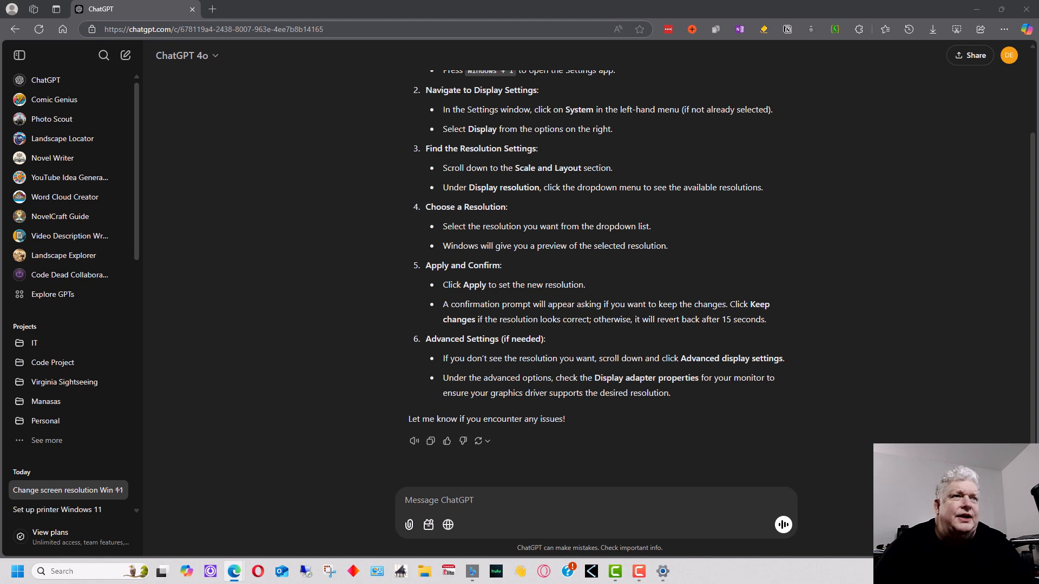
Ask where Microsoft Word stores documents by default and read the Documents-folder answer
text(Where does Microsoft Word store document files by default?)
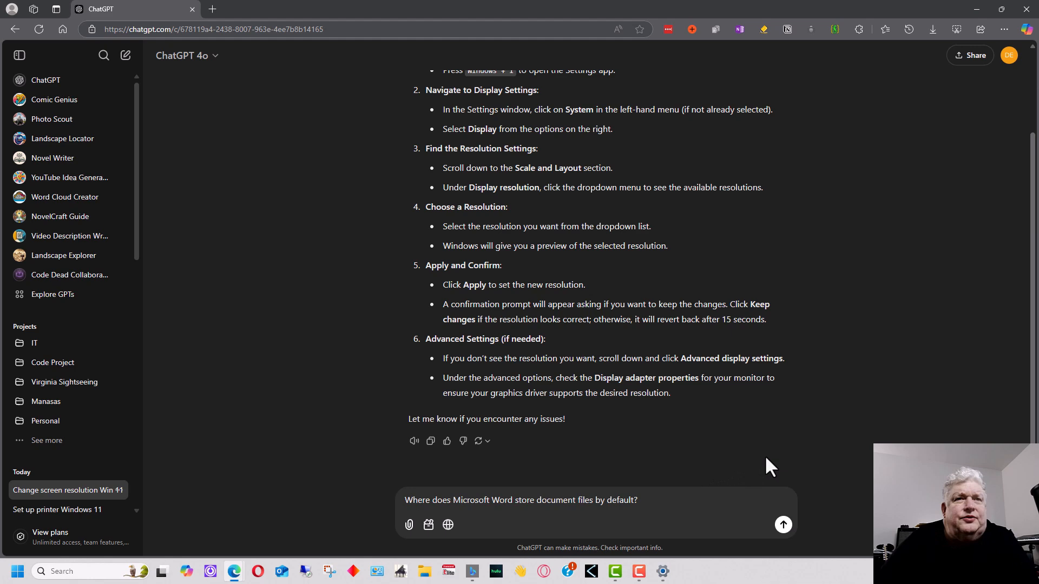
click(782, 525)
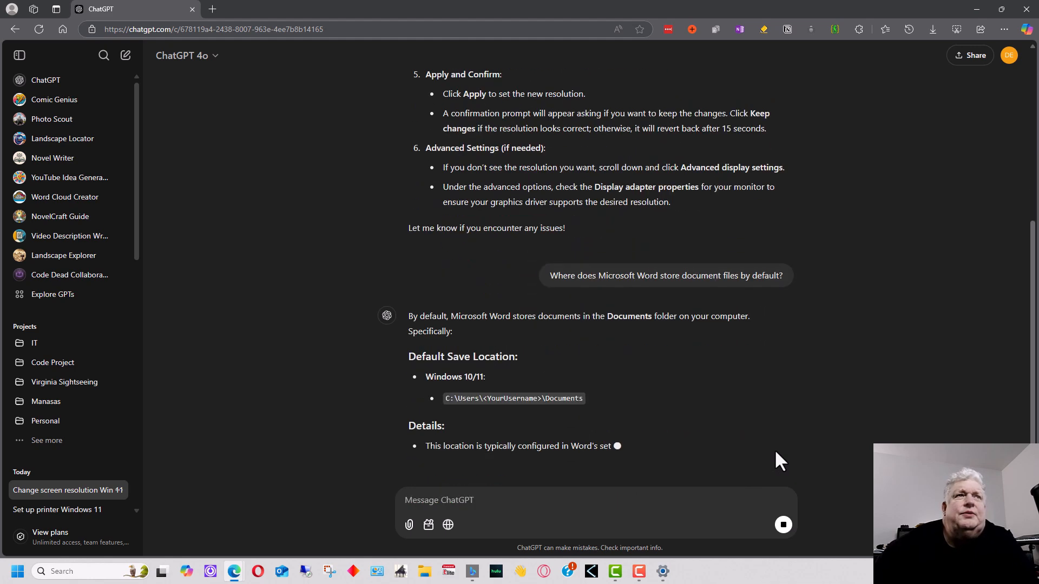
scroll(down, 3)
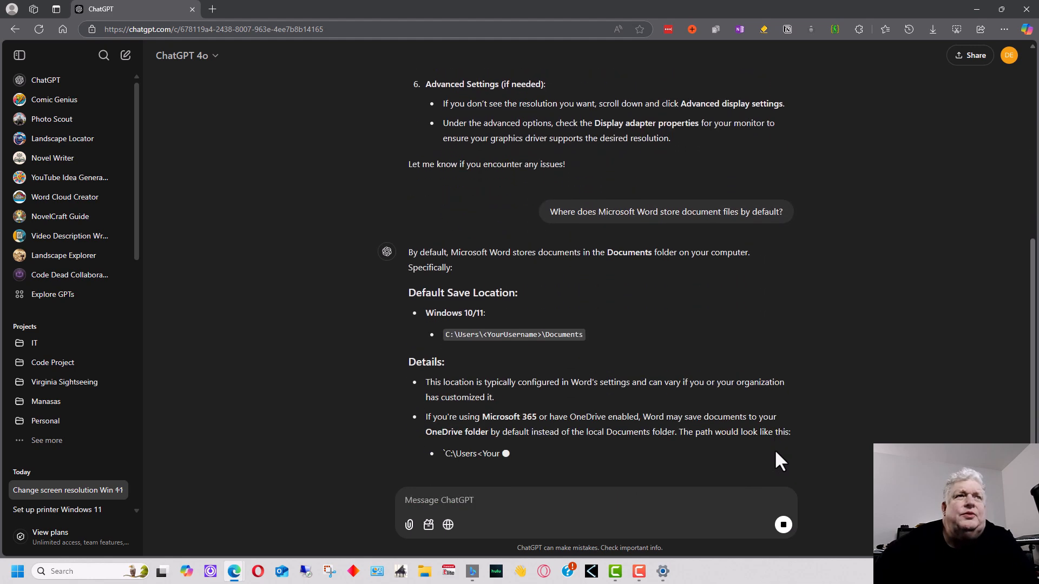
scroll(down, 3)
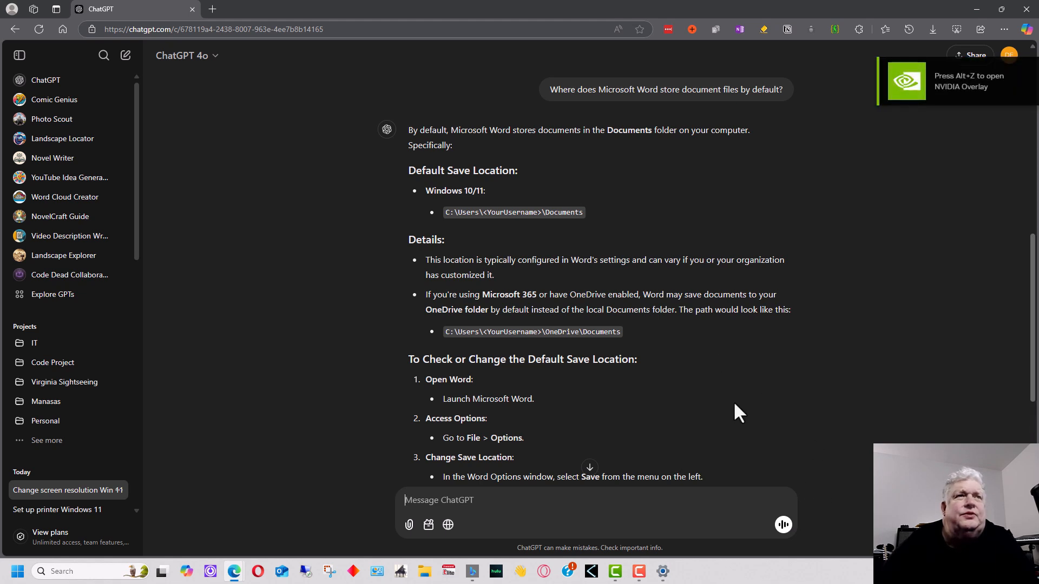
scroll(down, 3)
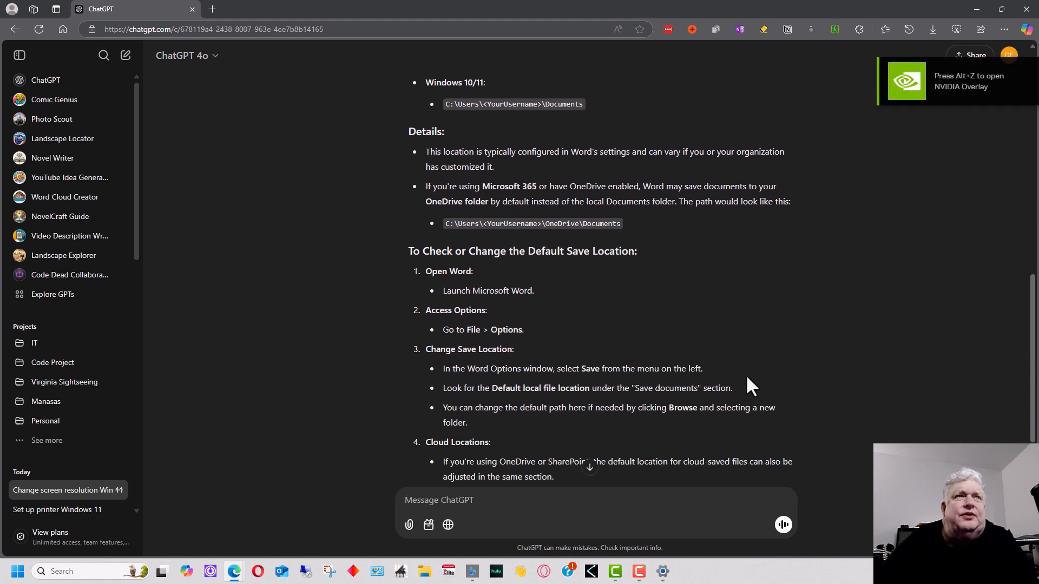
scroll(down, 3)
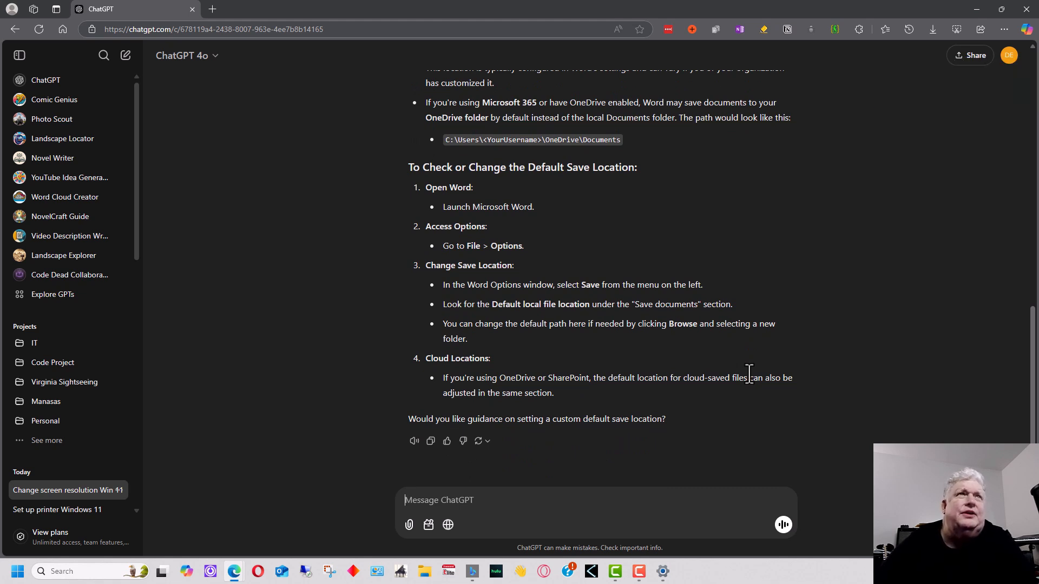
mouse_move(721, 354)
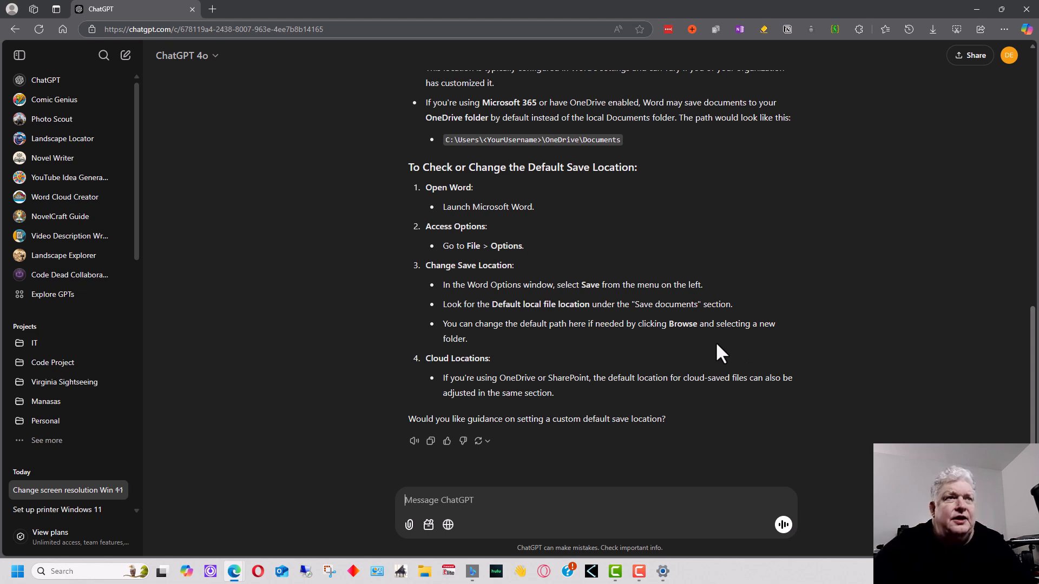
Send the follow-up question on how to find Word's current default save location
text(How can I find)
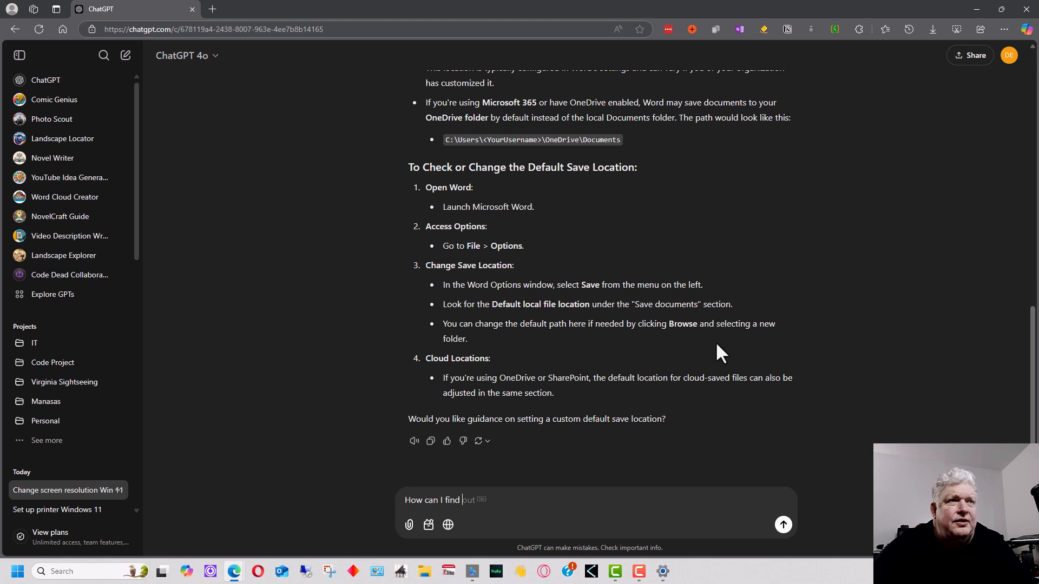
text(the cur)
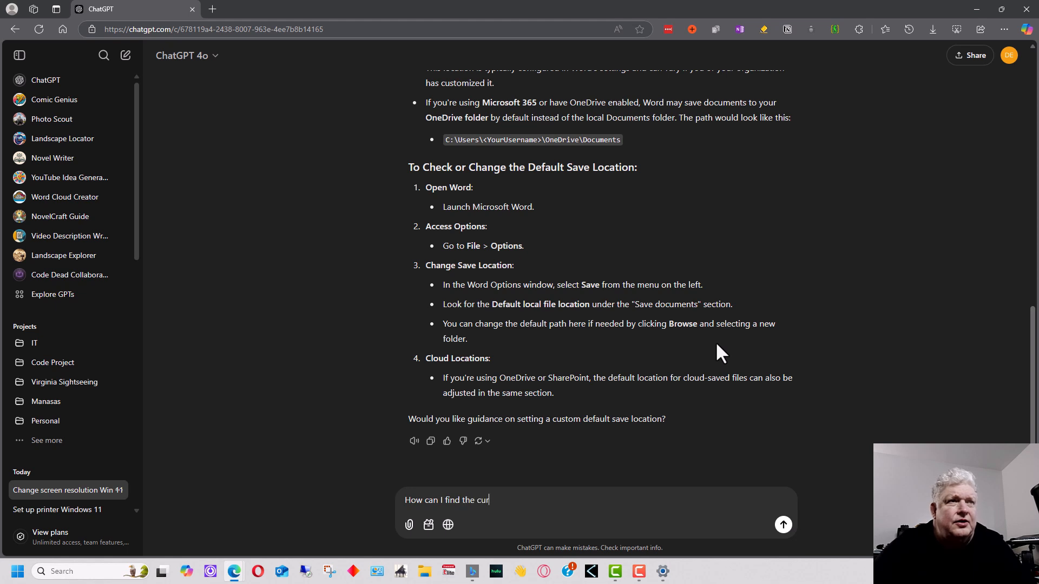
text(rent default locati)
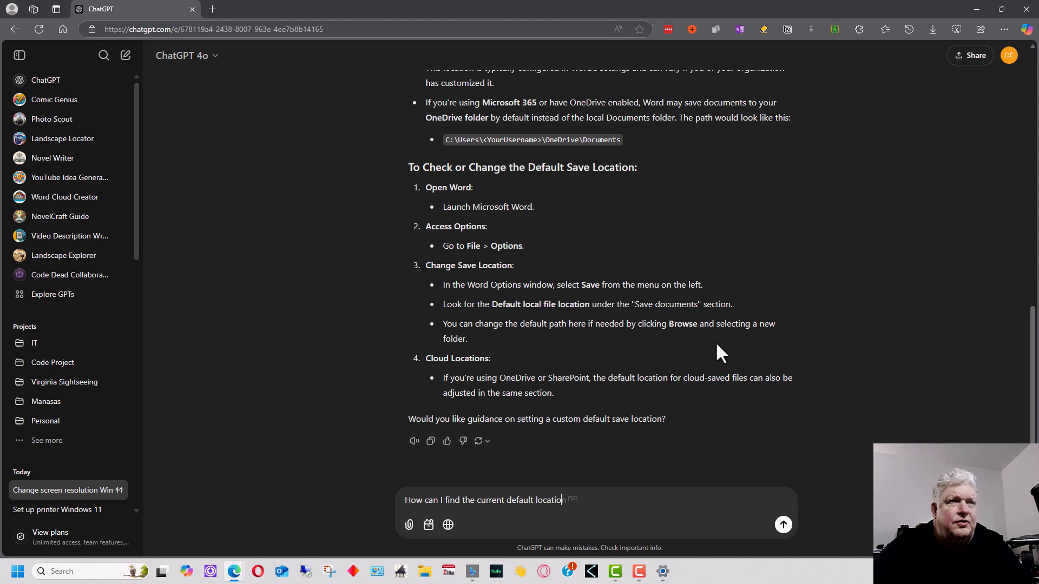
text(of Word files.)
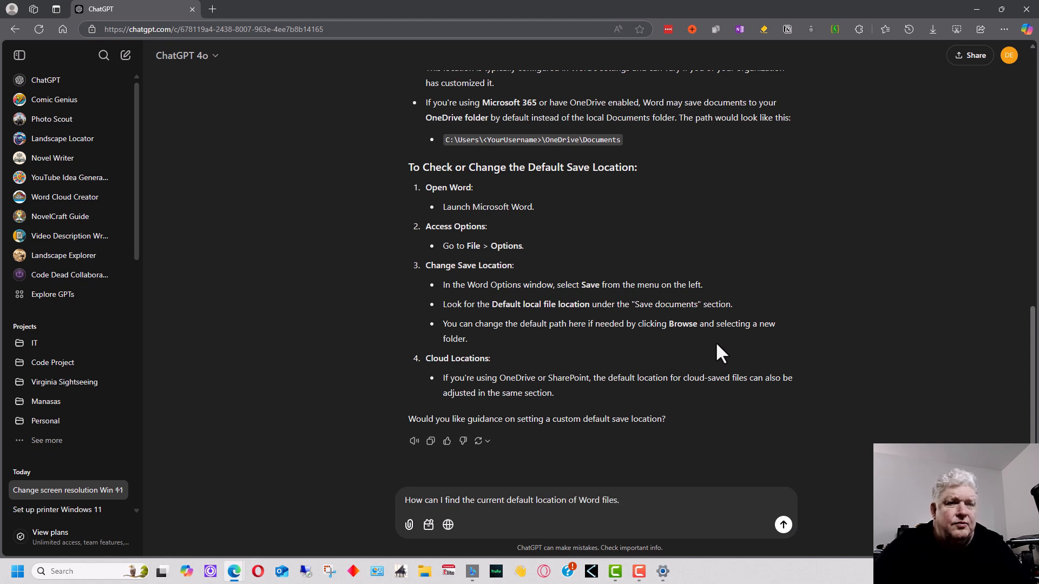
click(783, 525)
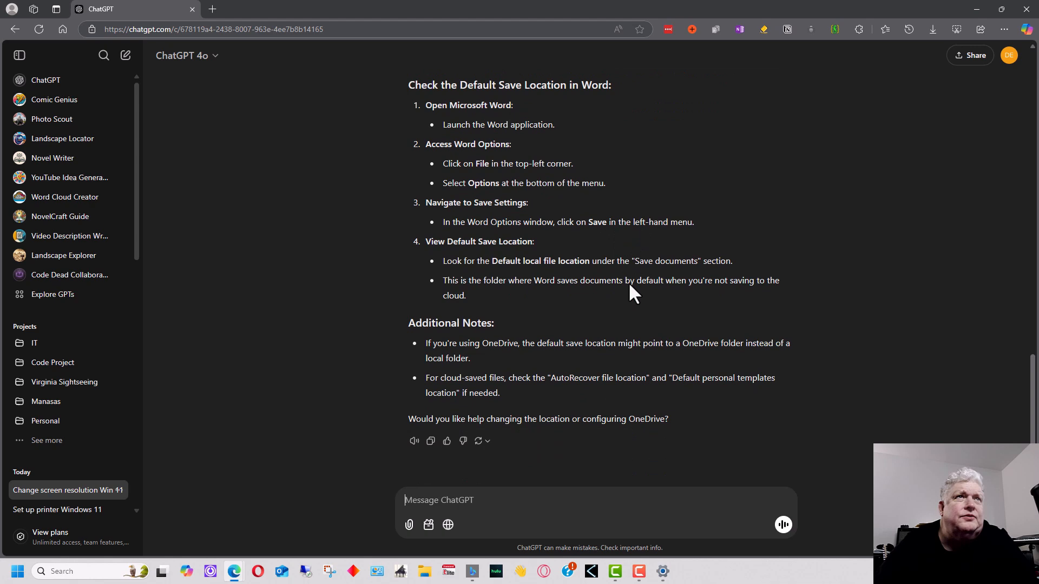
mouse_move(673, 296)
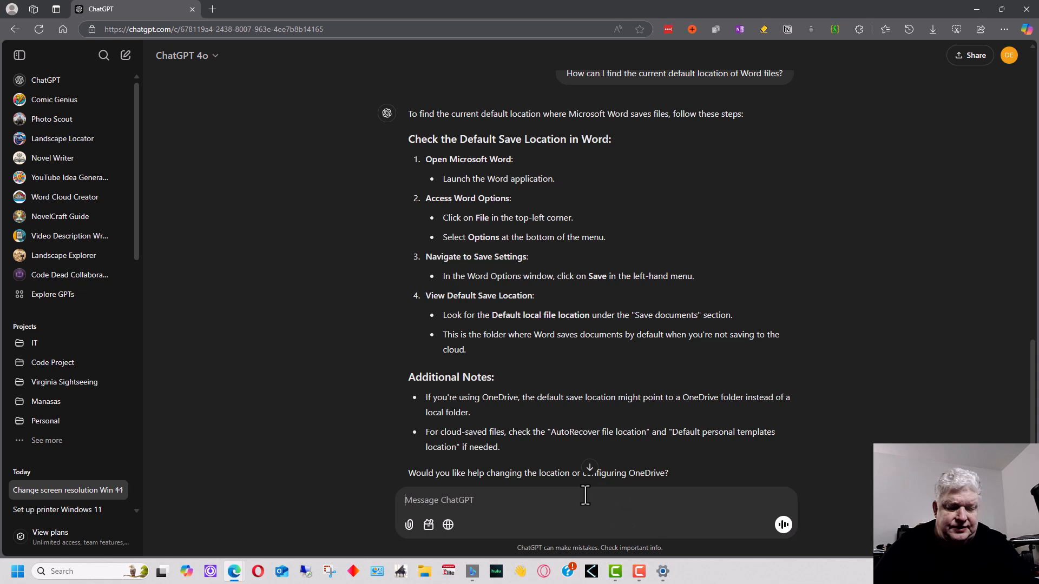
Ask 'What is the default directory that IIS is installed in', answered with C:\inetpub
text(What is the default directory that IIS is installed in)
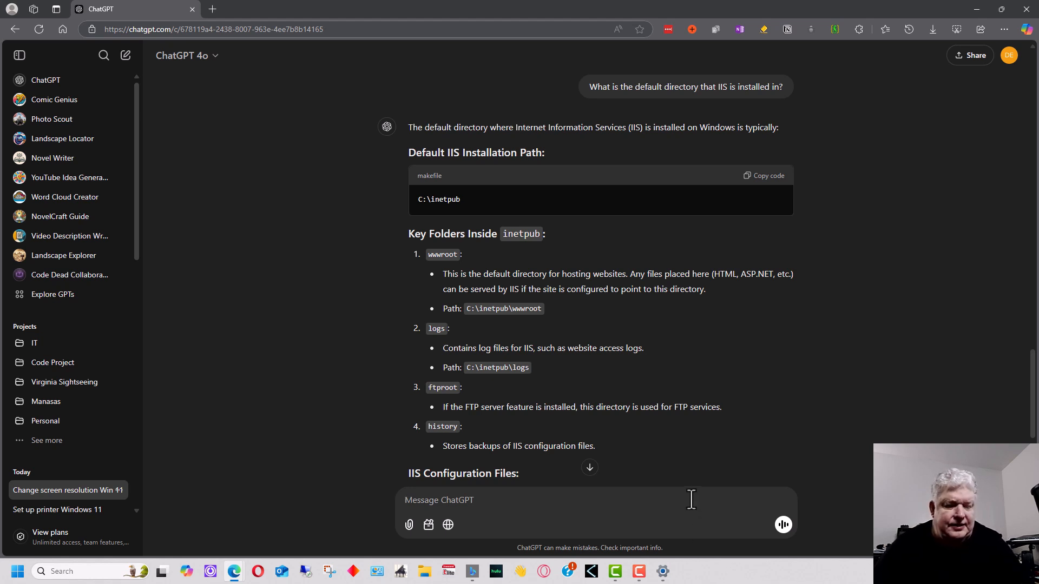
Ask how to fix a computer not connecting to the internet and read the ten steps
text(My computer is not connecting to the internet. How can I fix it?)
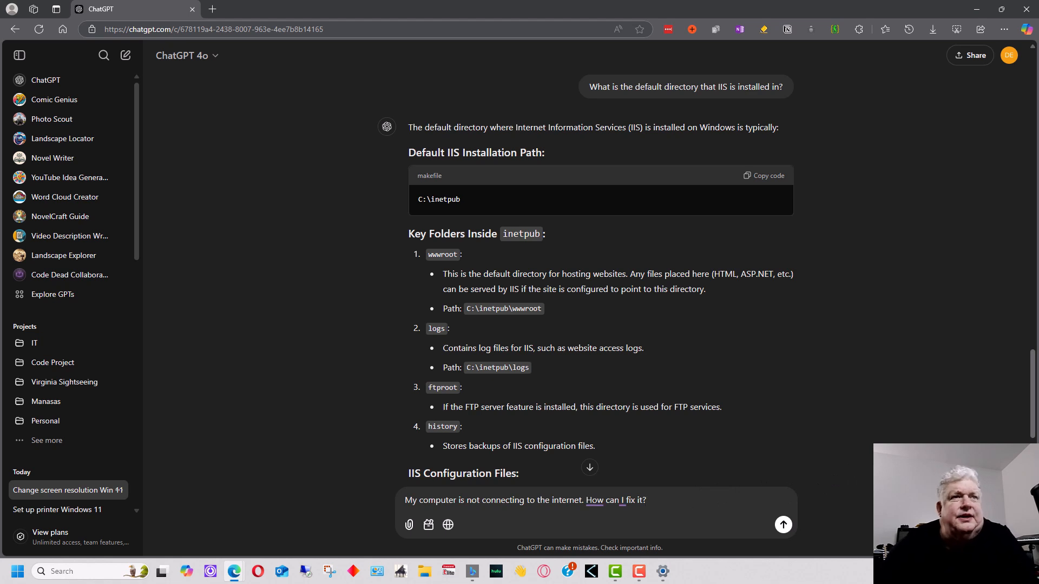
click(783, 525)
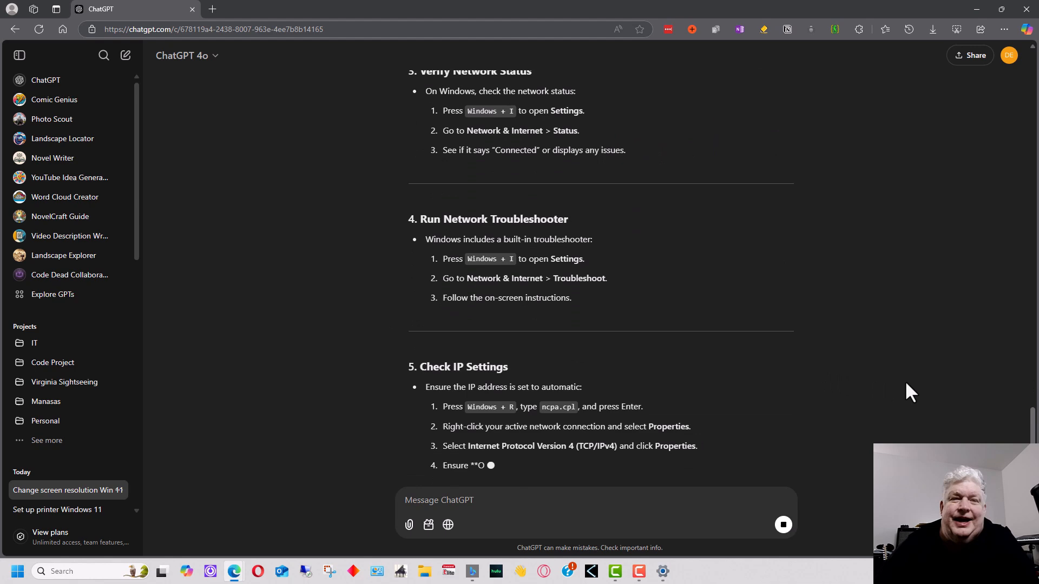
scroll(down, 3)
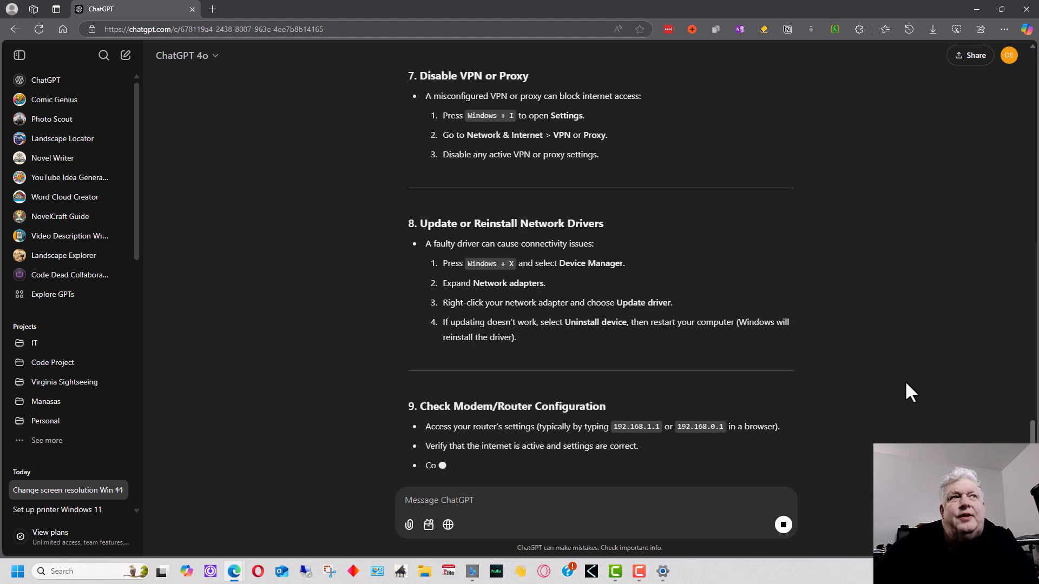
scroll(down, 3)
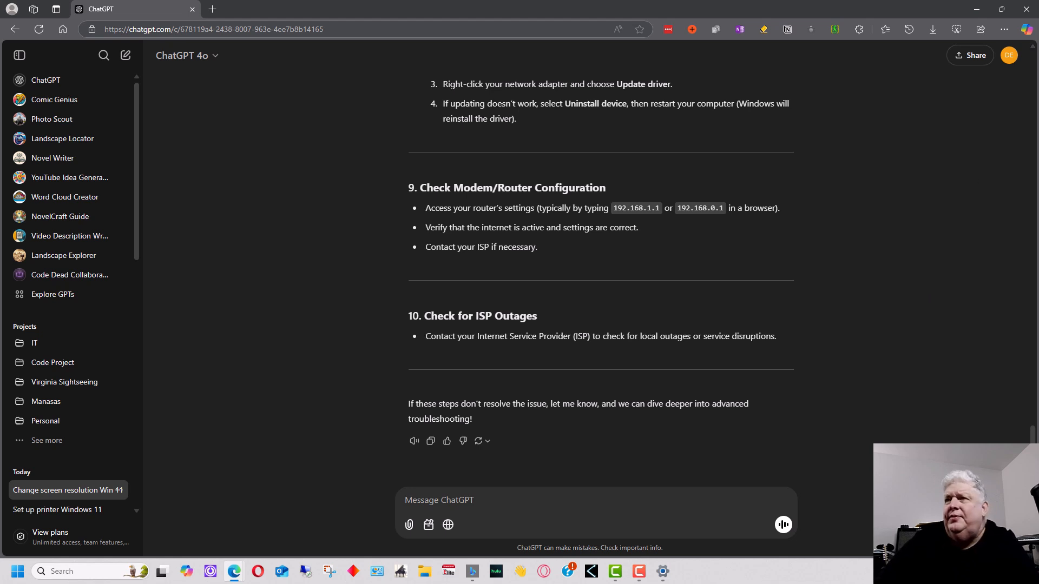
Ask where Apache's configuration file is located and read the Linux and Windows paths
text(Where is the configuration file for Apache located?)
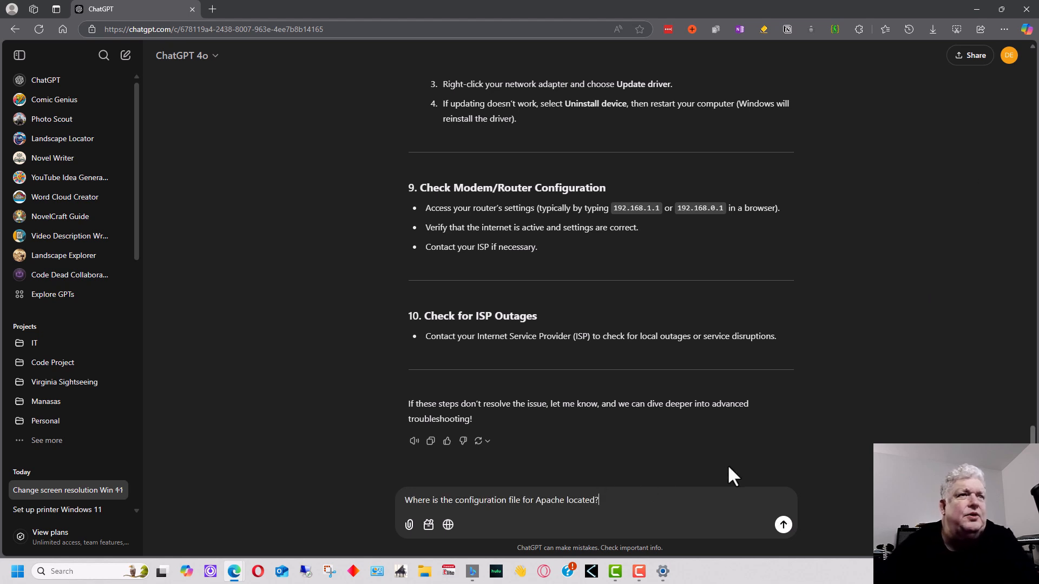
mouse_move(744, 470)
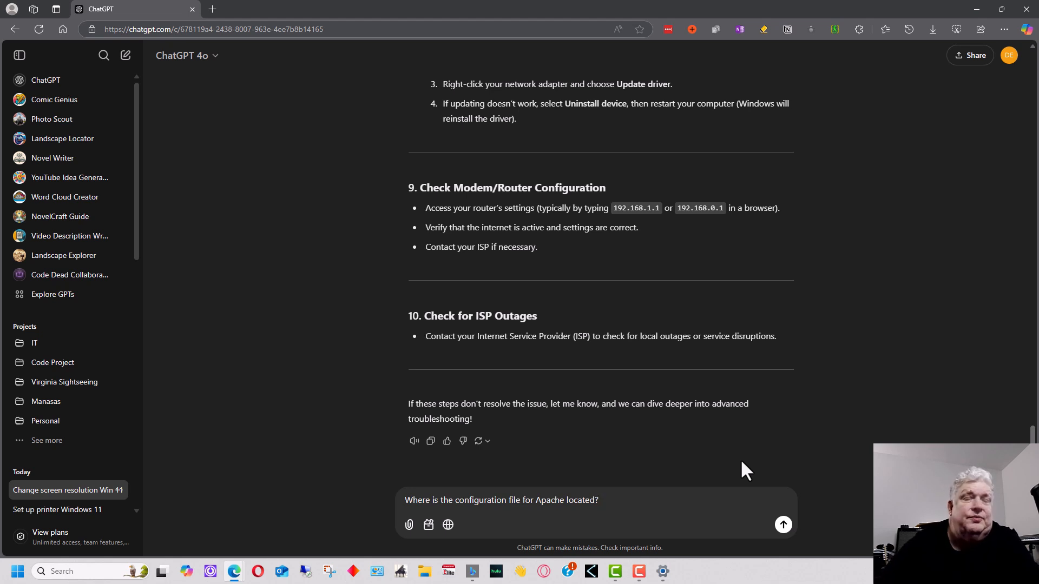
click(783, 524)
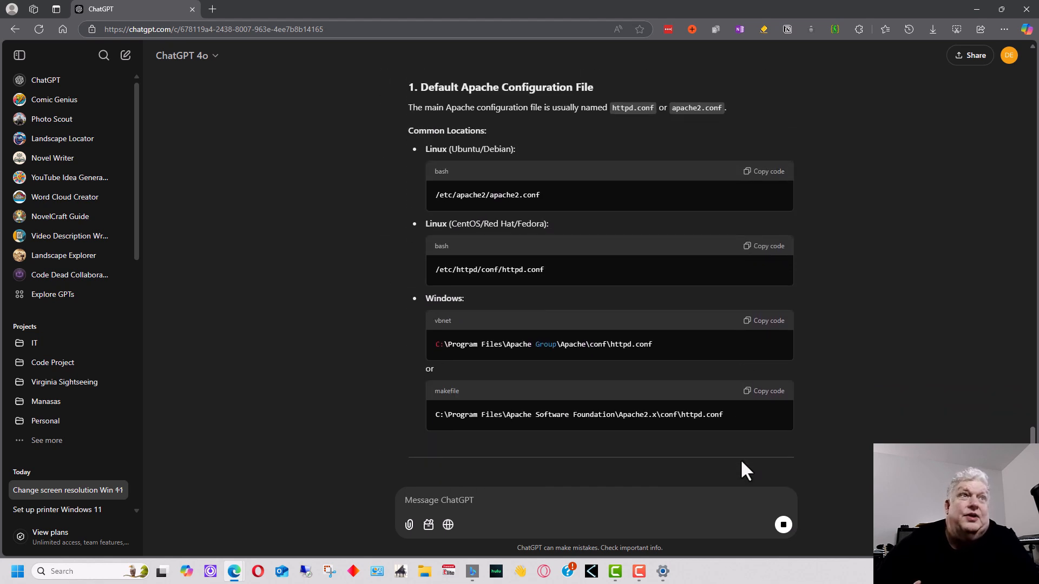
scroll(down, 3)
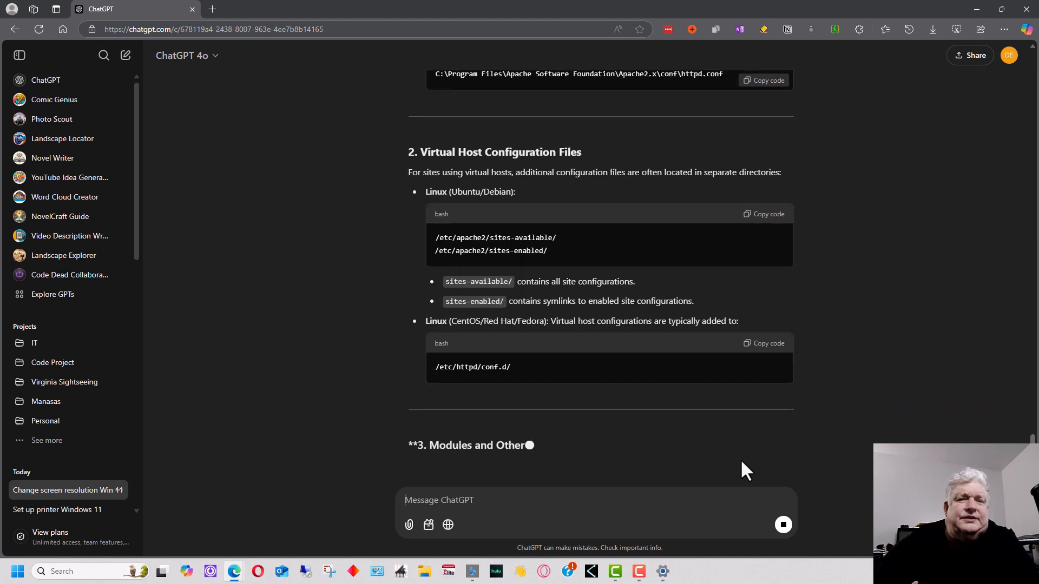
scroll(down, 3)
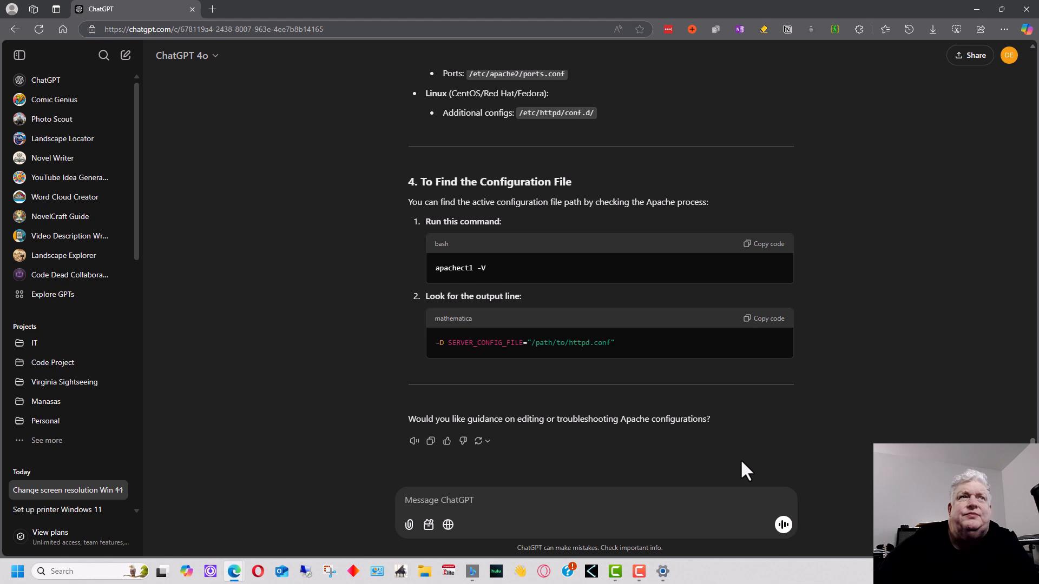
click(440, 500)
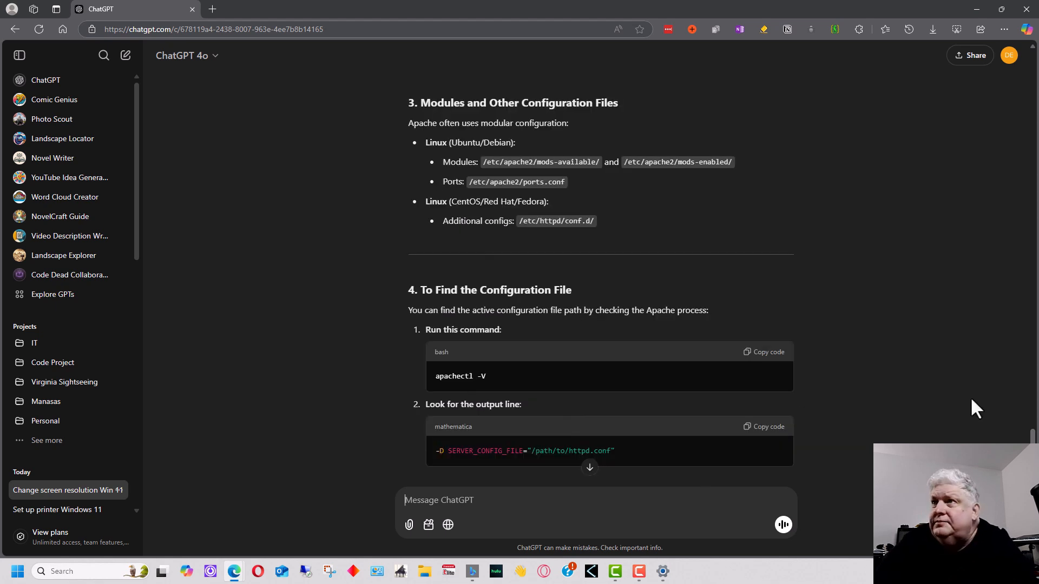
Request step-by-step instructions for installing Apache on Windows
text(Give me step by step instructions on how to install Apache on Windows.)
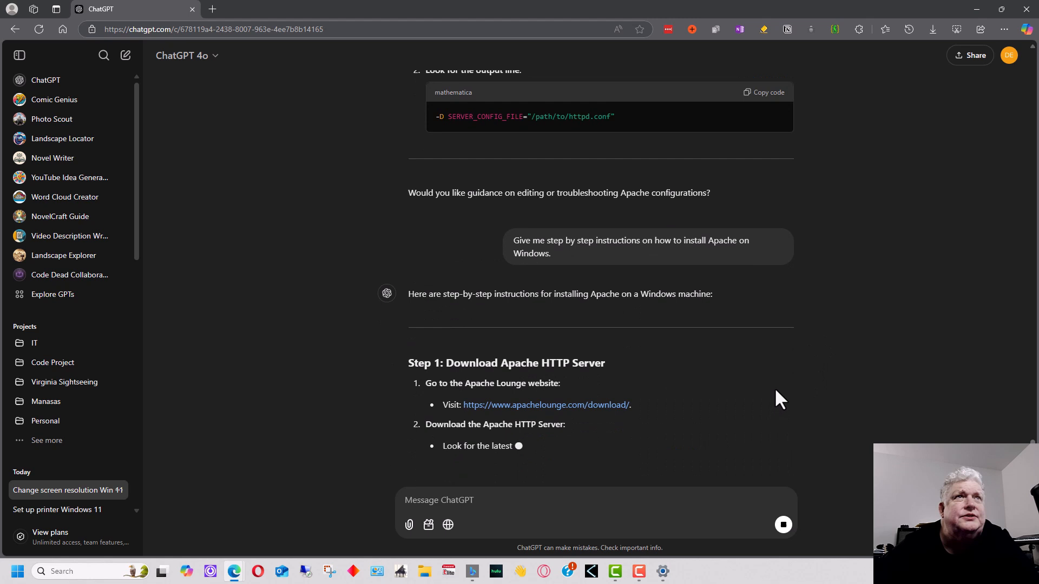
Read the Apache installation guide down to the Step 7 firewall rules
scroll(down, 3)
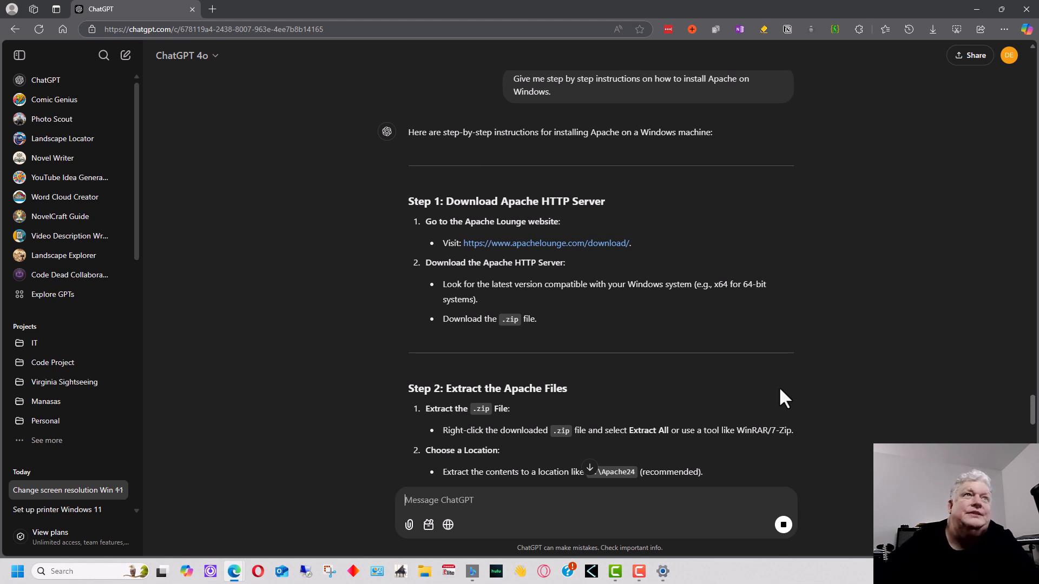
scroll(down, 3)
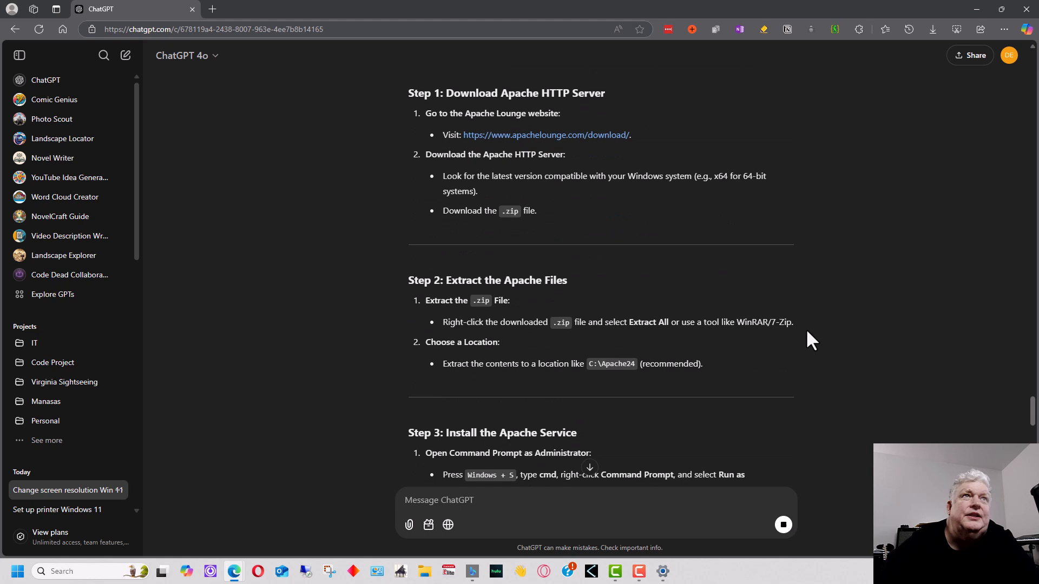
scroll(down, 3)
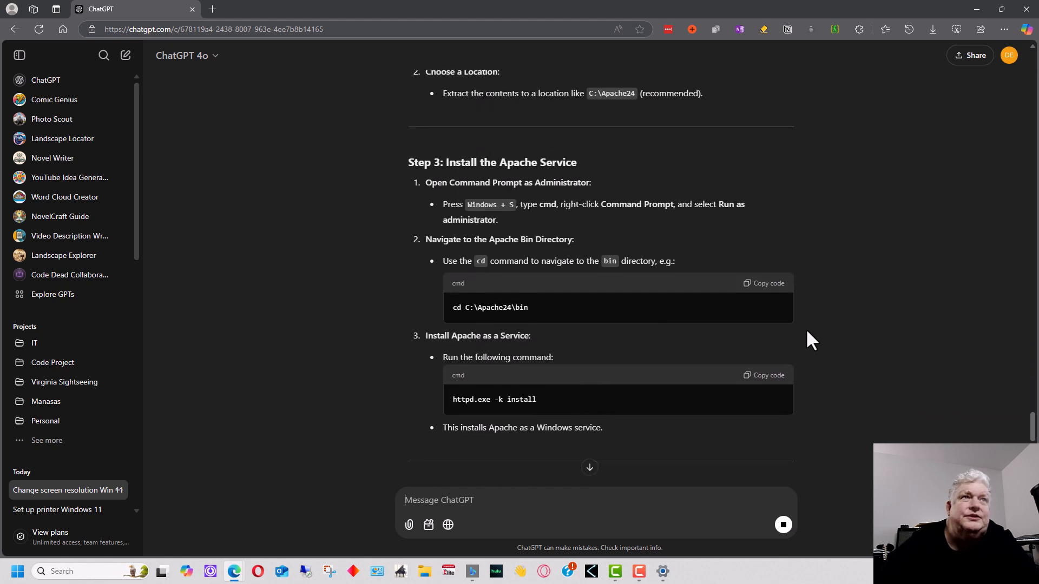
scroll(down, 3)
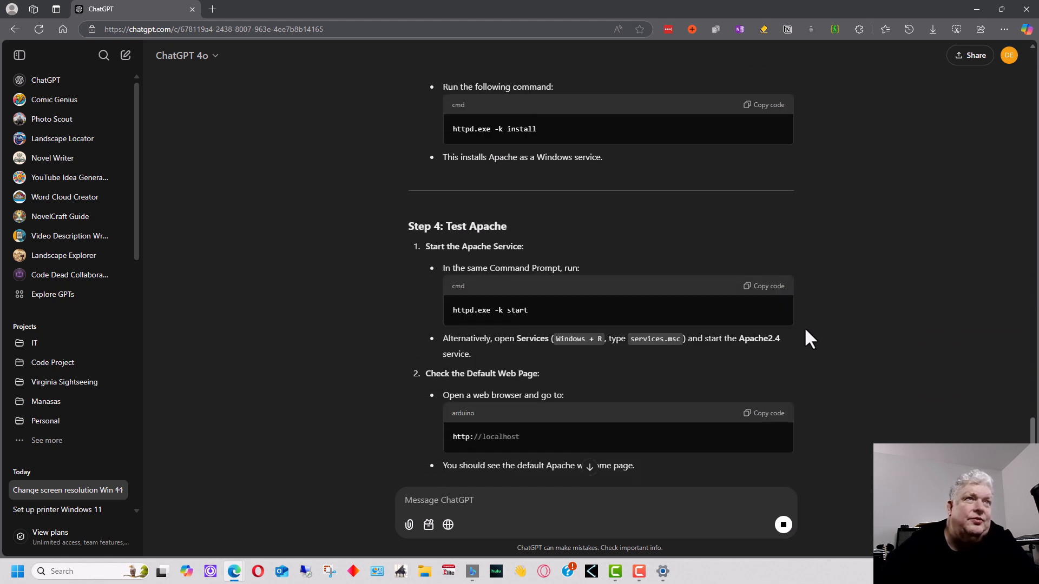
scroll(down, 3)
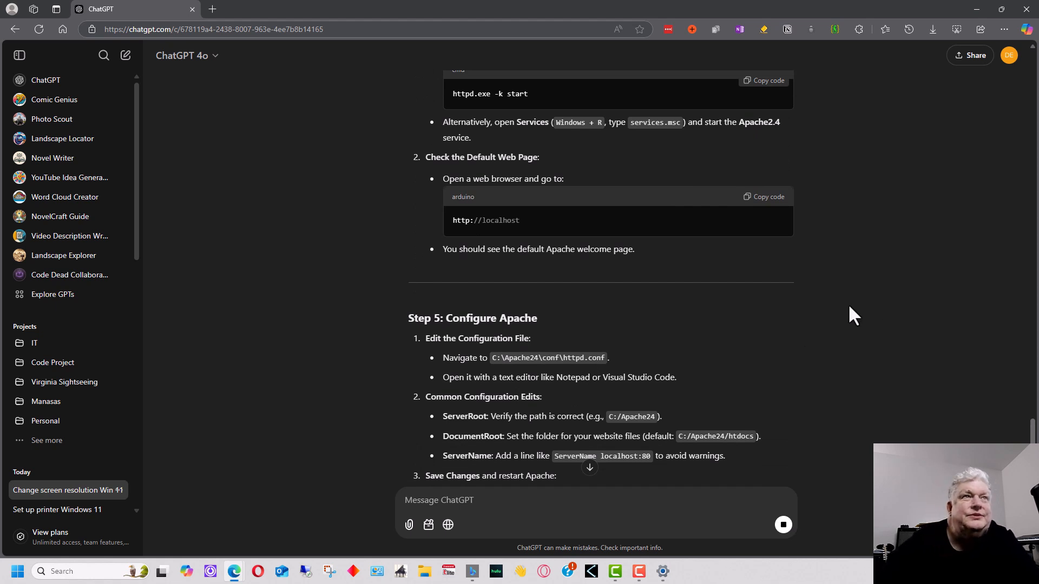
scroll(down, 3)
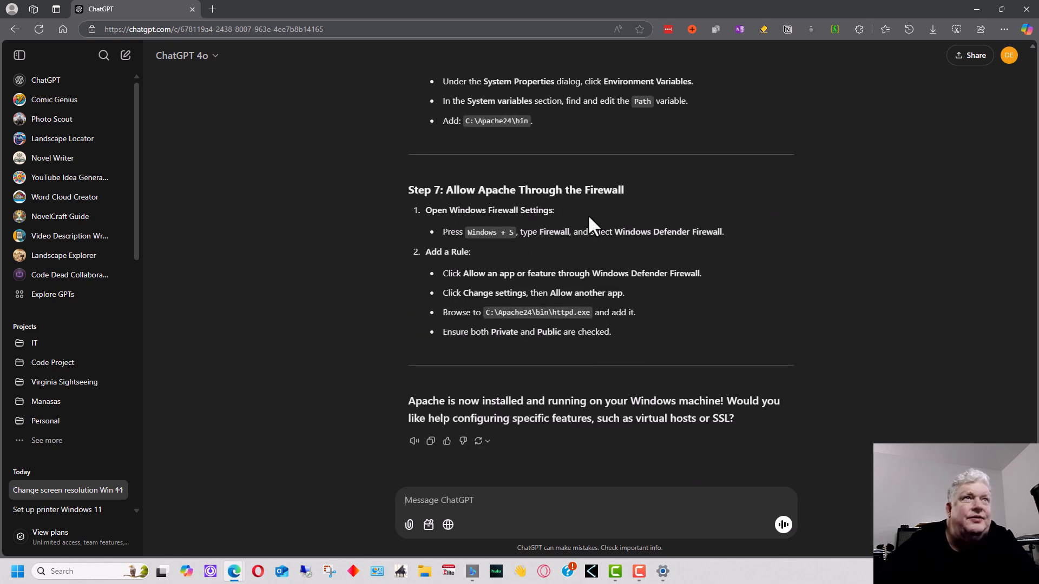
mouse_move(699, 233)
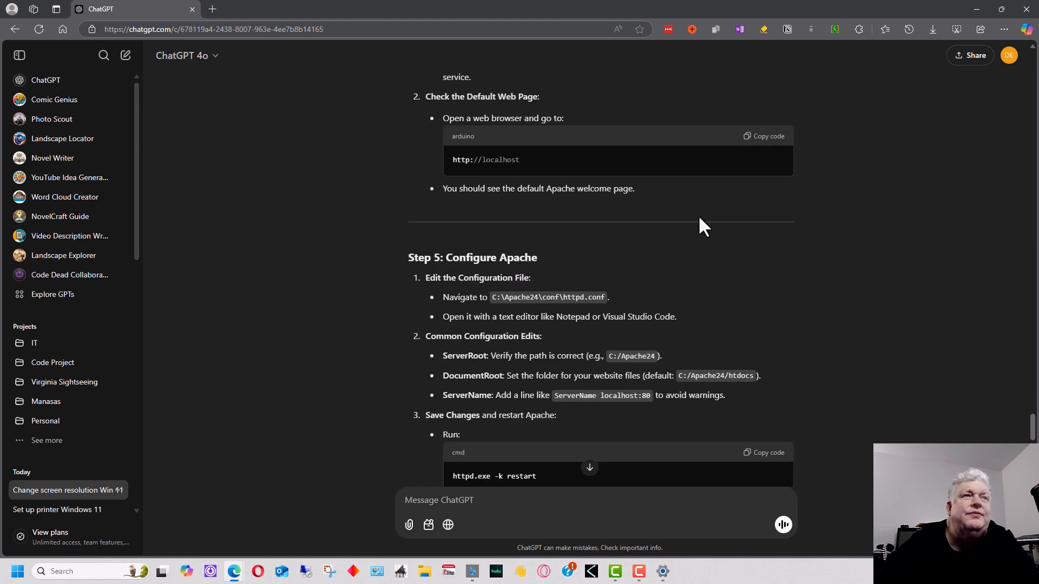
scroll(down, 3)
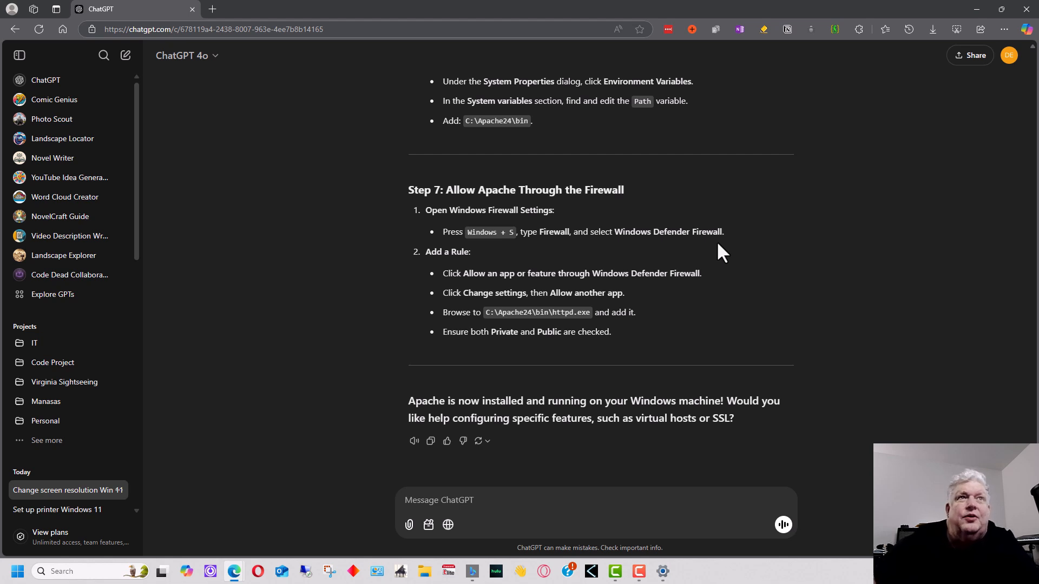
click(437, 500)
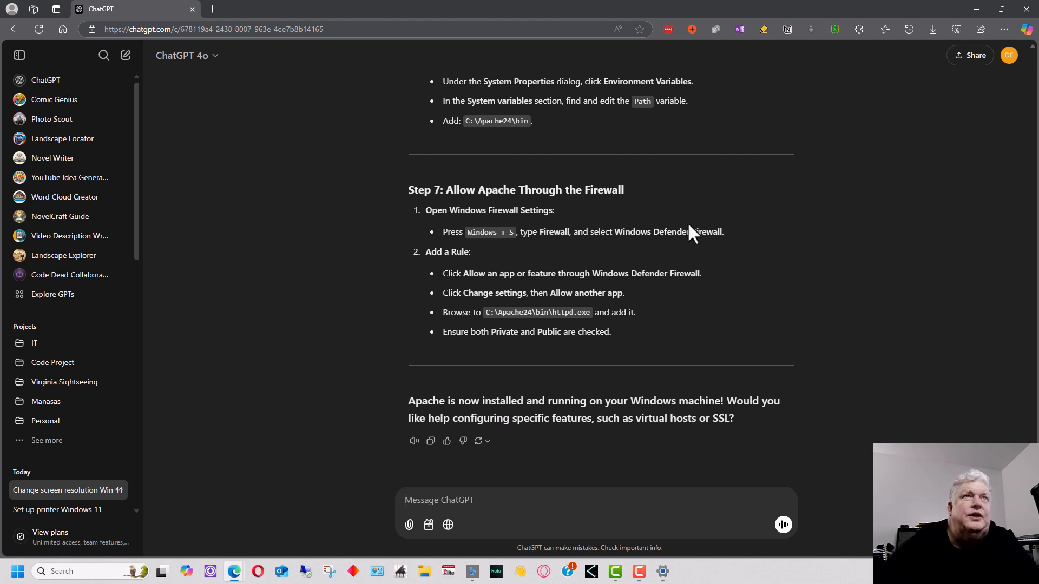
mouse_move(596, 258)
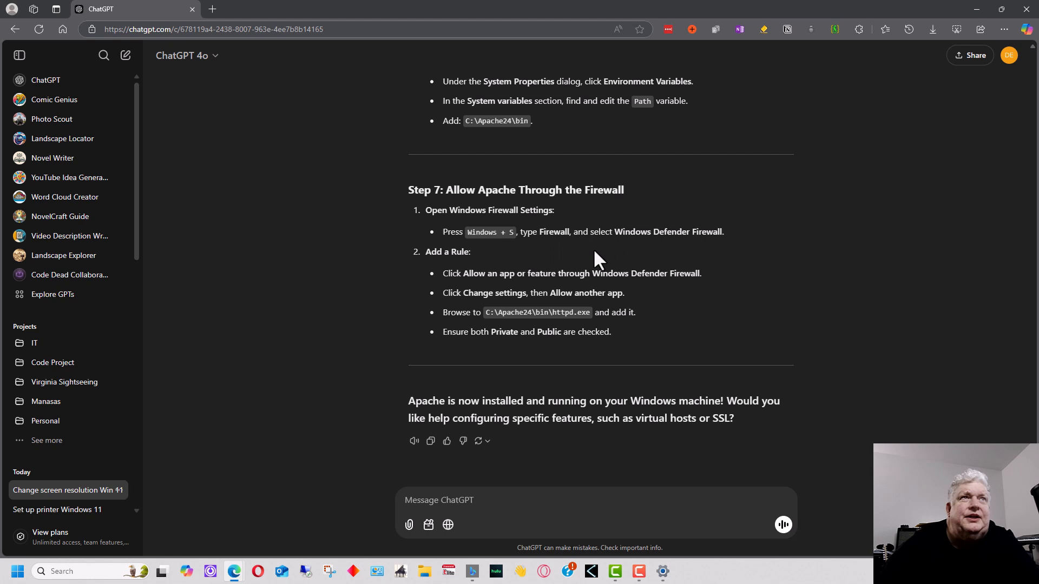
mouse_move(633, 254)
text(Give me some examples of questions I can ask ChatGPT to troubleshoot computers.)
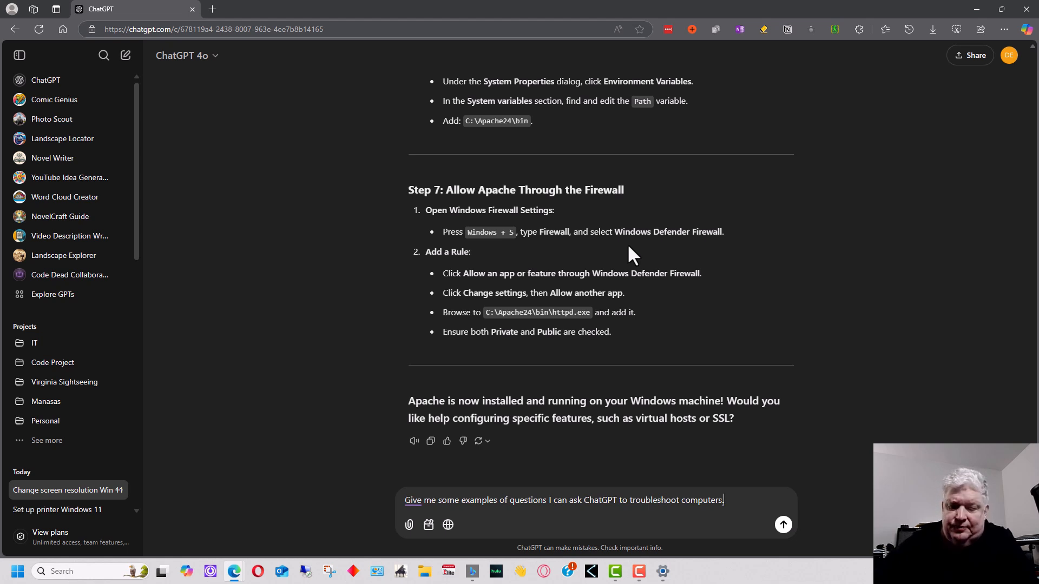
Send the troubleshooting-examples request and read the forty categorized questions through advanced issues
click(783, 524)
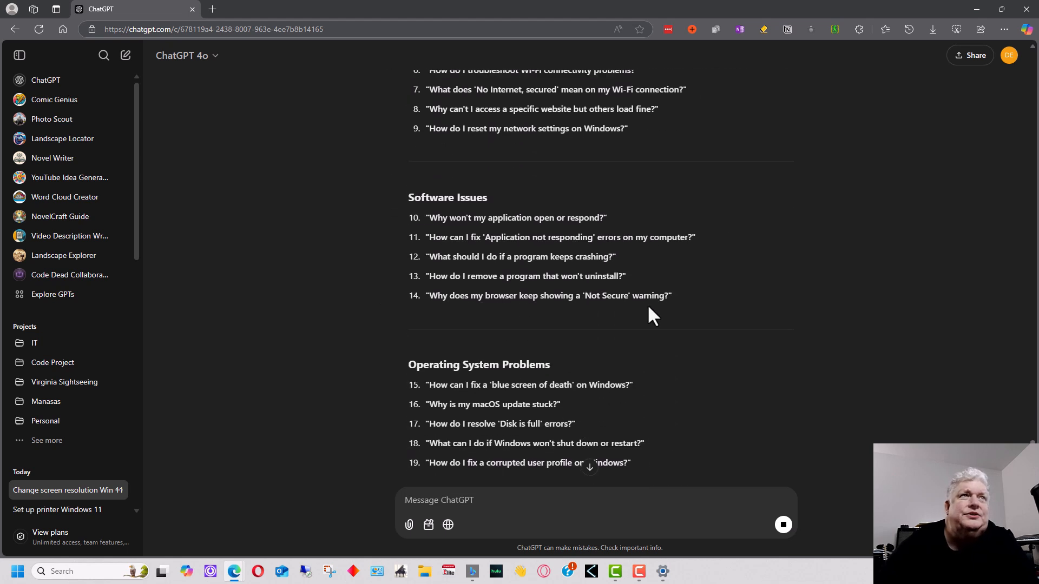
scroll(down, 3)
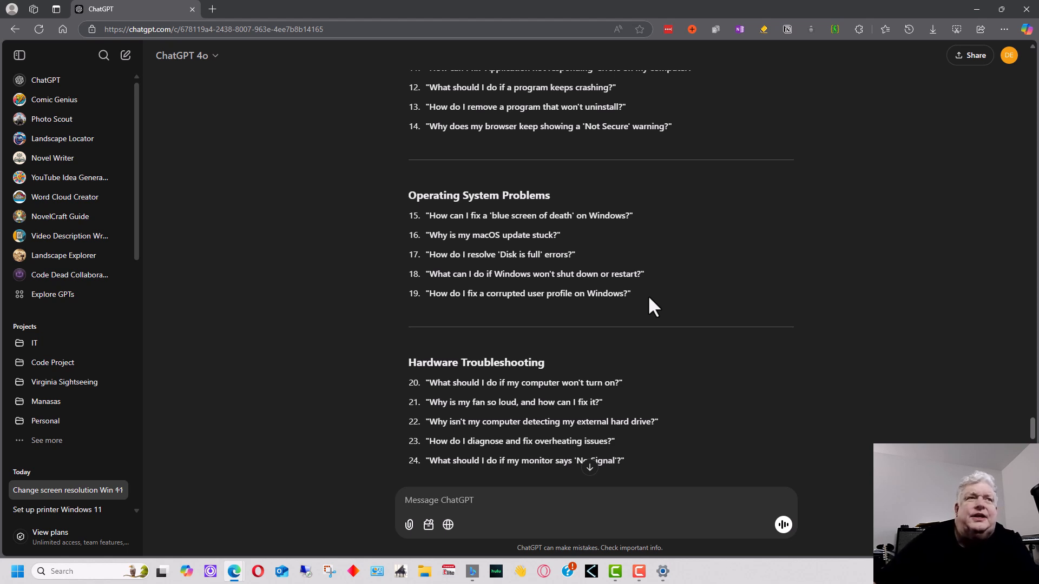
scroll(down, 3)
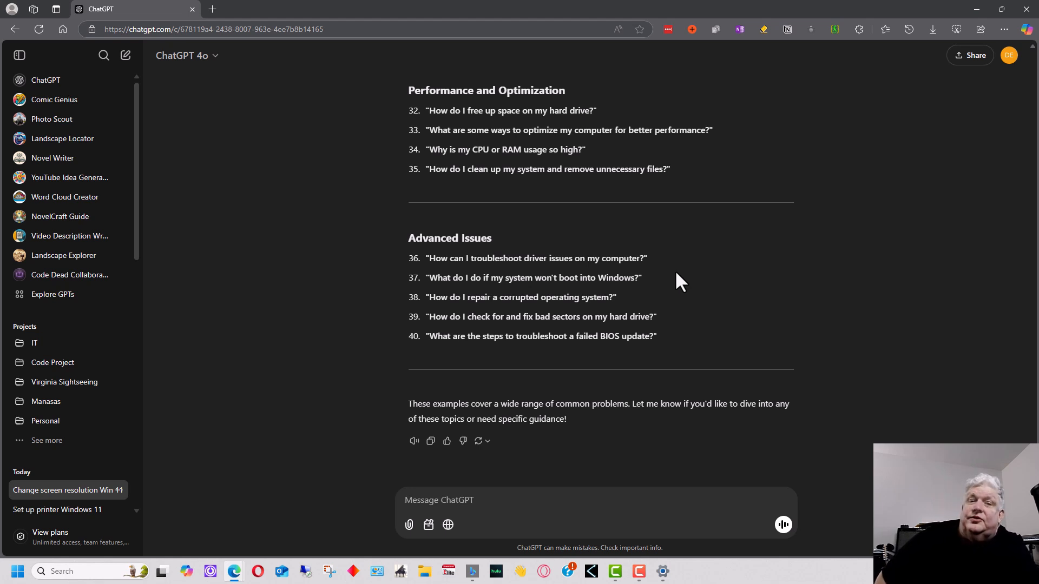
click(464, 500)
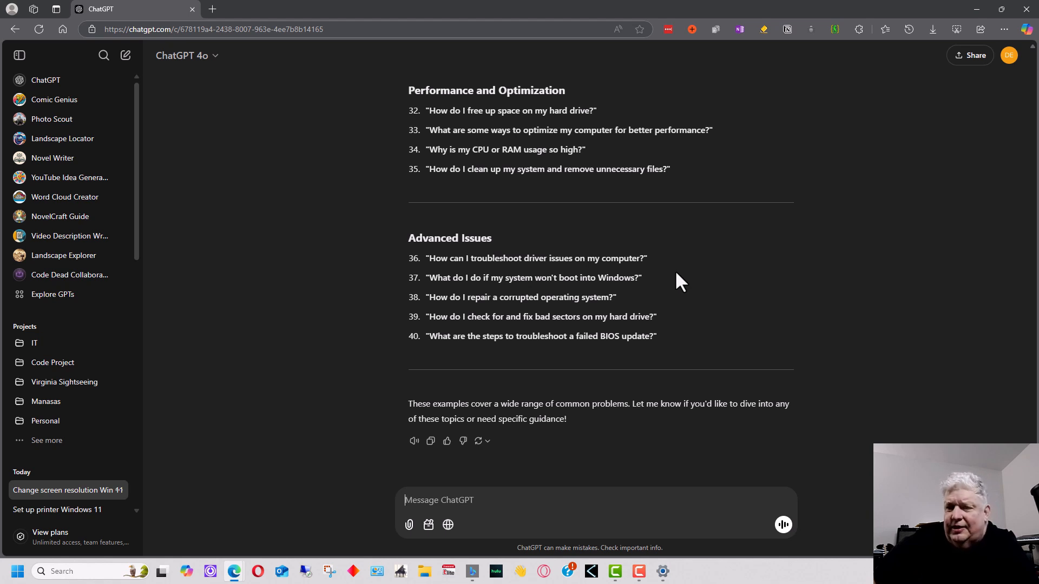
mouse_move(694, 271)
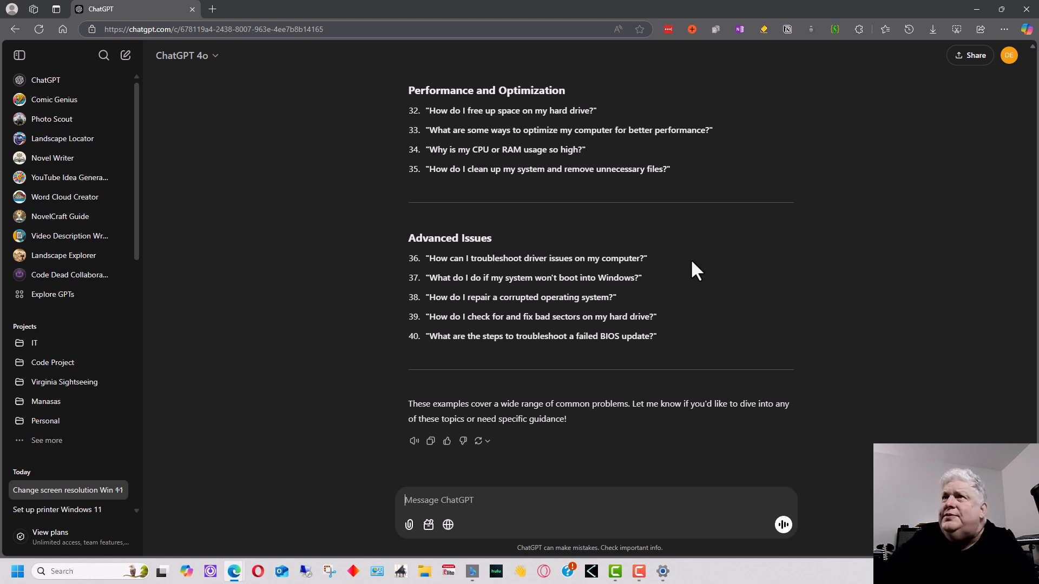